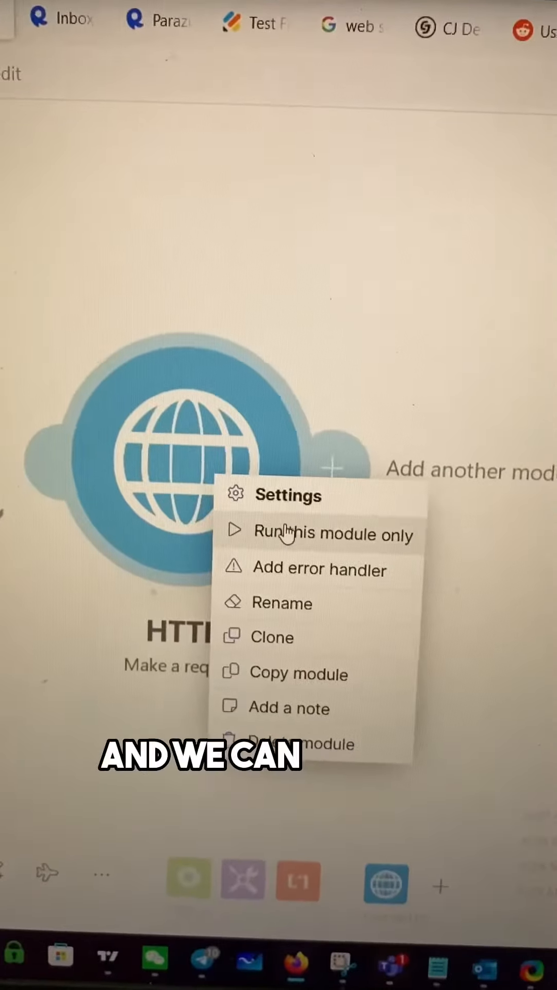
- Bring up the HTTP module's settings from its context menu
left_click(284, 534)
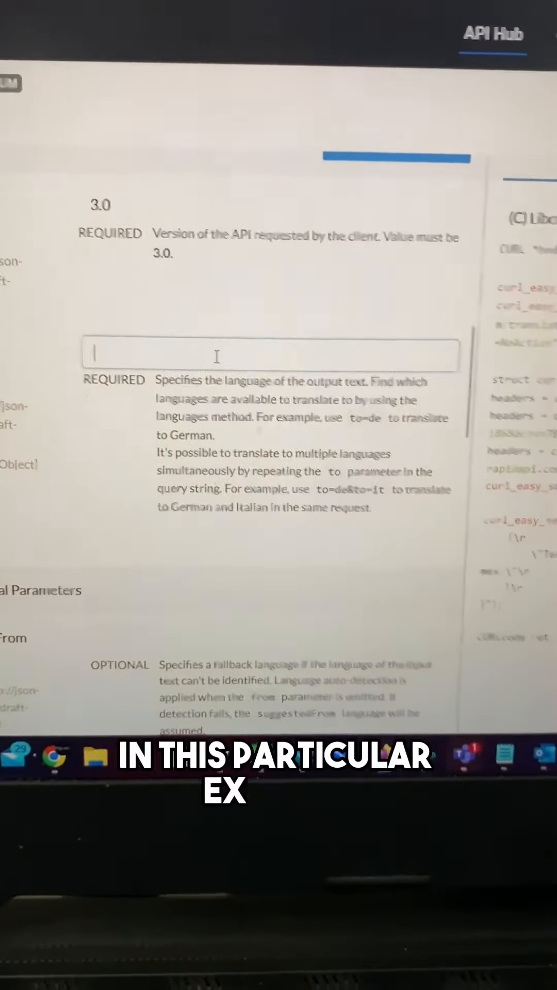
- Enter 'de' as the required 'to' language parameter of the translate endpoint
type("de")
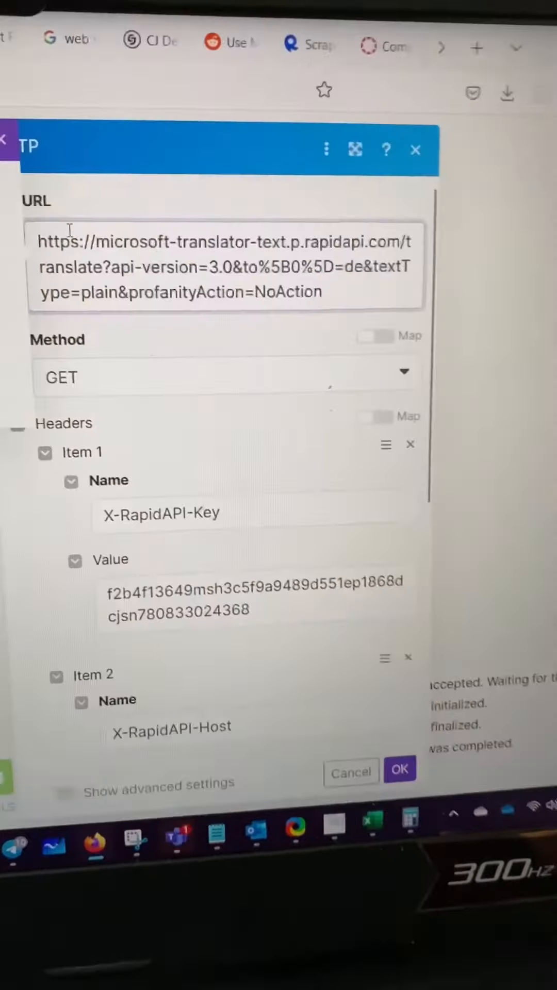
- Switch the HTTP module's body type to Raw with application/json content type
left_click(222, 377)
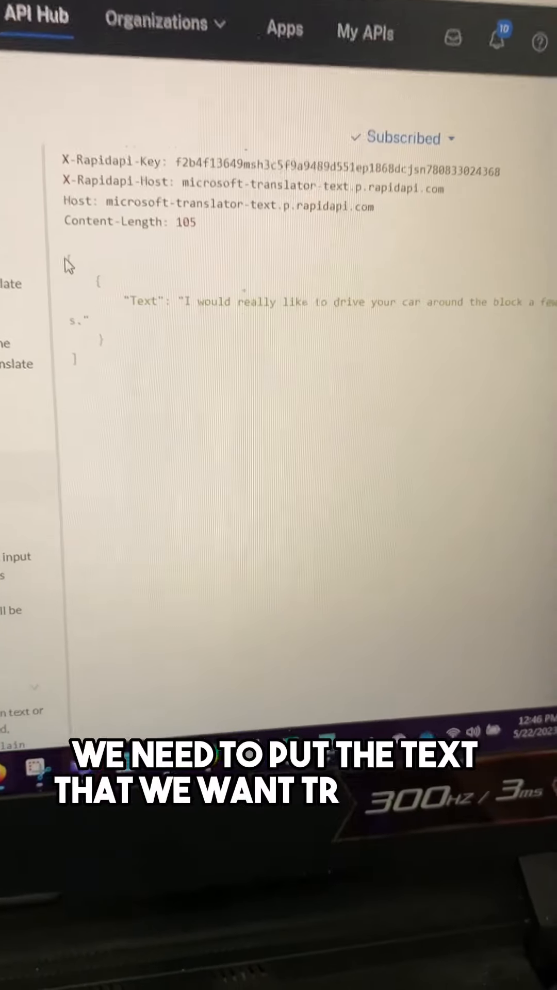
right_click(165, 293)
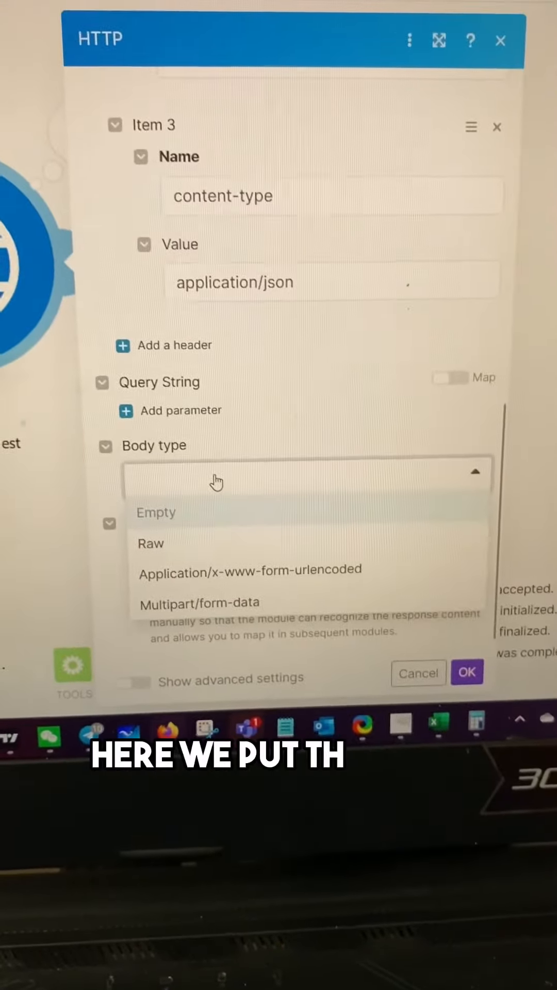
left_click(151, 545)
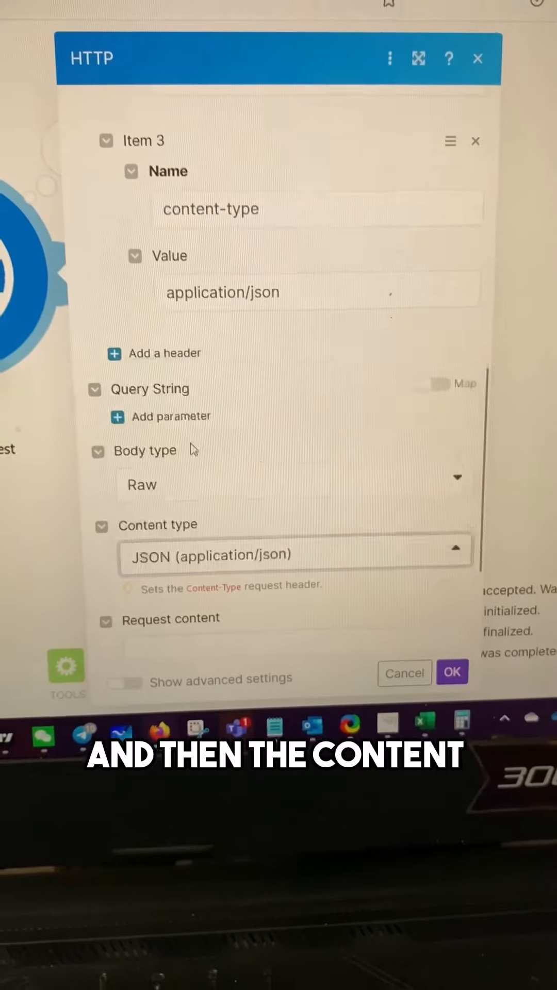